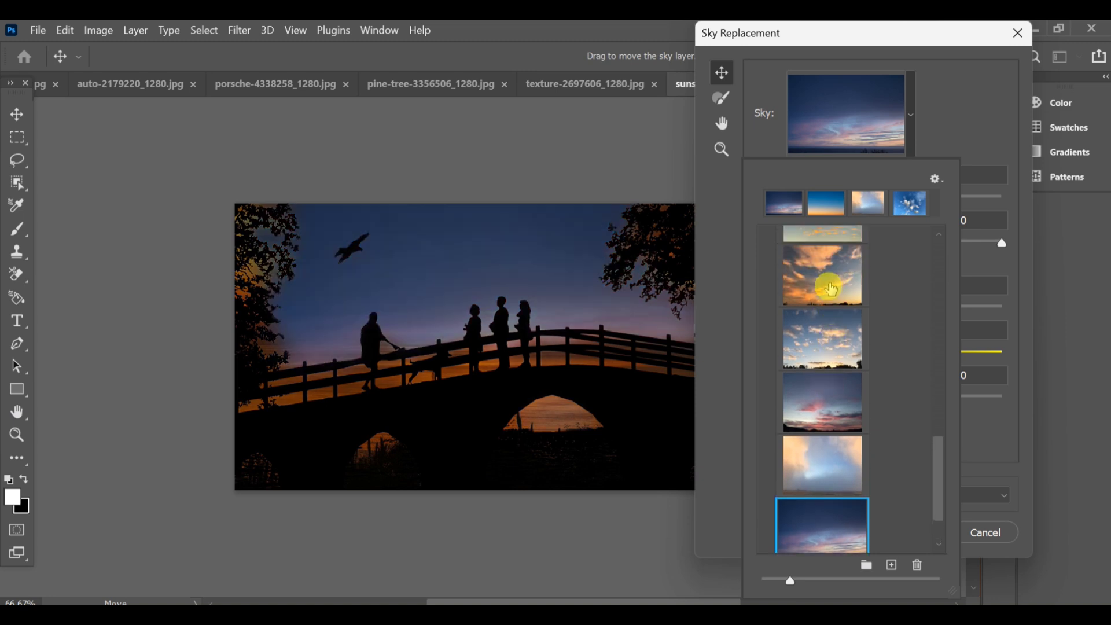
Cancel the Sky Replacement preview so the original orange sunset sky remains.
{"action": "left_click", "coordinate": [822, 275]}
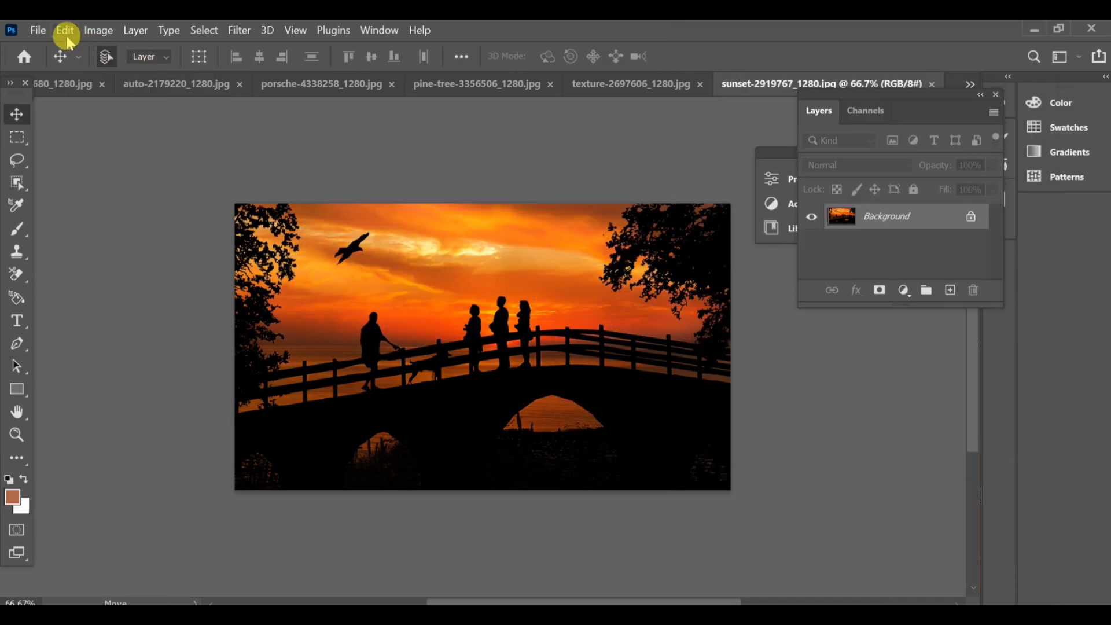
Launch Sky Replacement from the Edit menu, previewing a blue-to-orange gradient sky.
{"action": "left_click", "coordinate": [65, 30]}
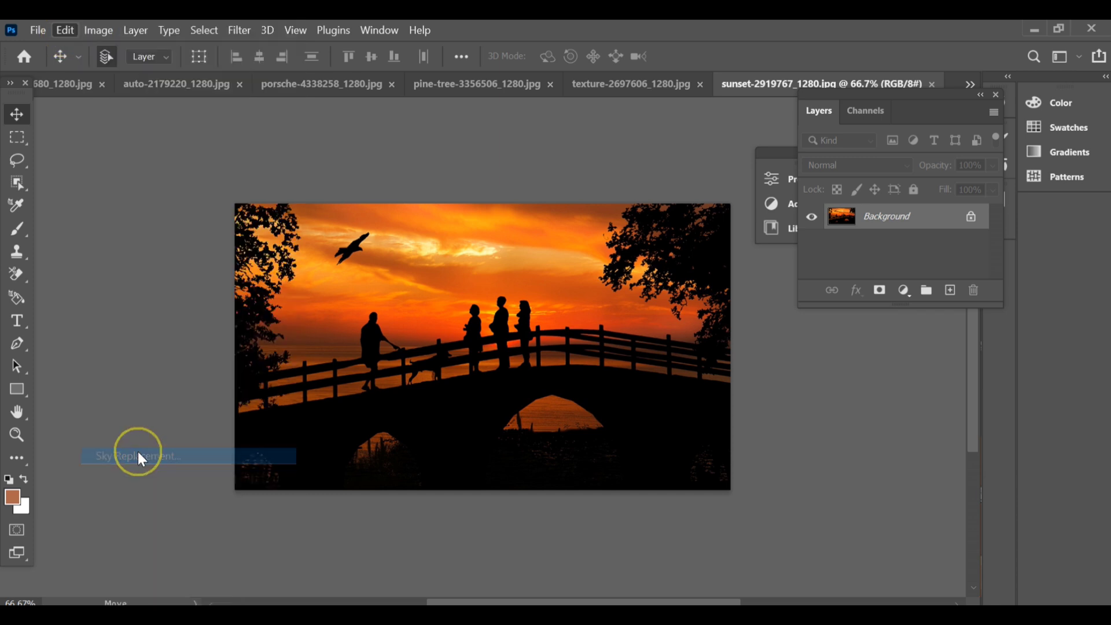
{"action": "left_click", "coordinate": [138, 456]}
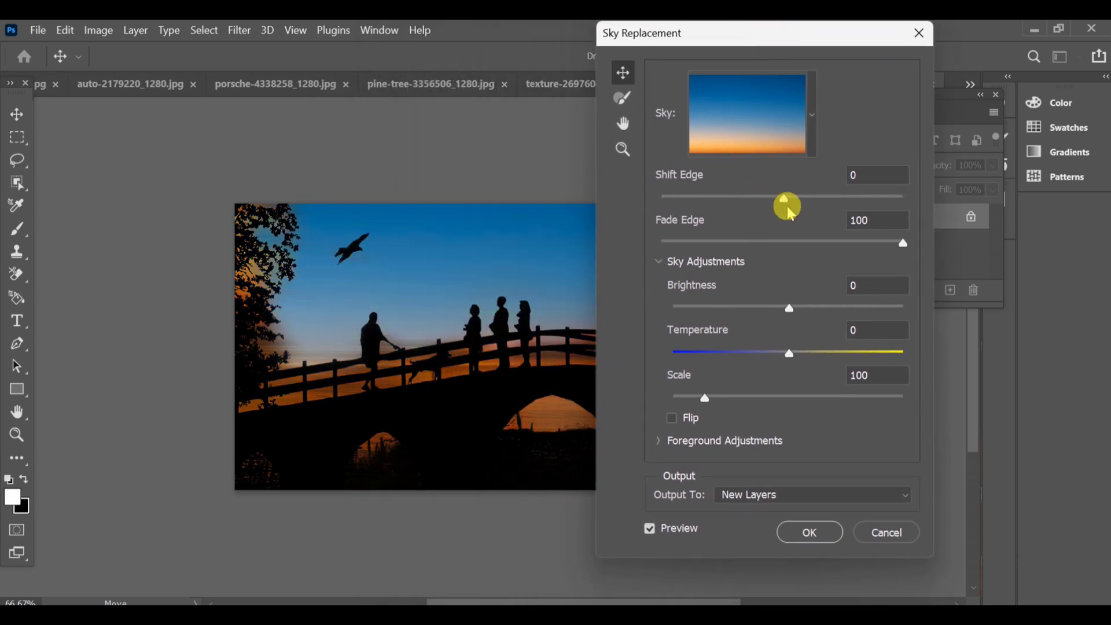
Choose the blue sky with scattered white clouds from the Blue Skies presets.
{"action": "left_click", "coordinate": [809, 114]}
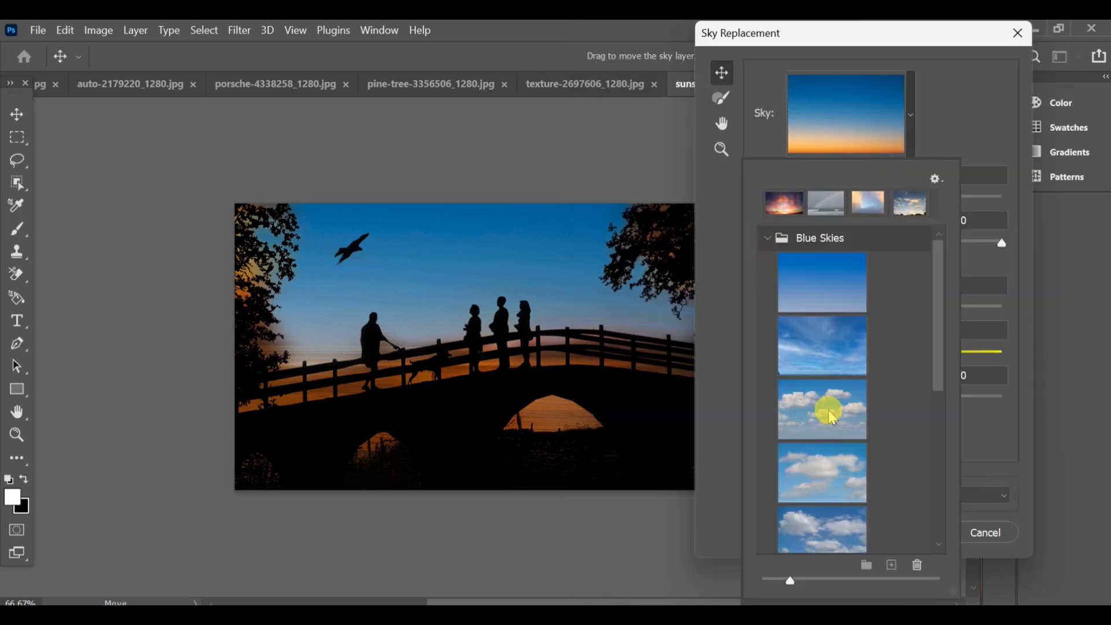
{"action": "left_click", "coordinate": [822, 410]}
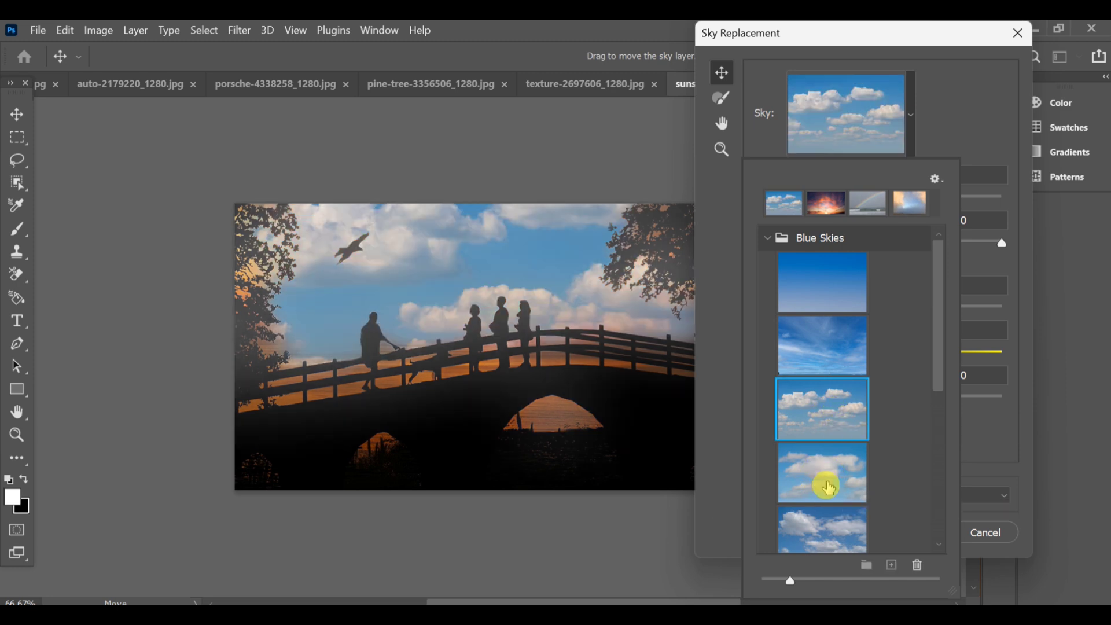
Preview other cloudy Blue Skies presets, then expand the Sunsets group for the purple dusk sky.
{"action": "left_click", "coordinate": [823, 481]}
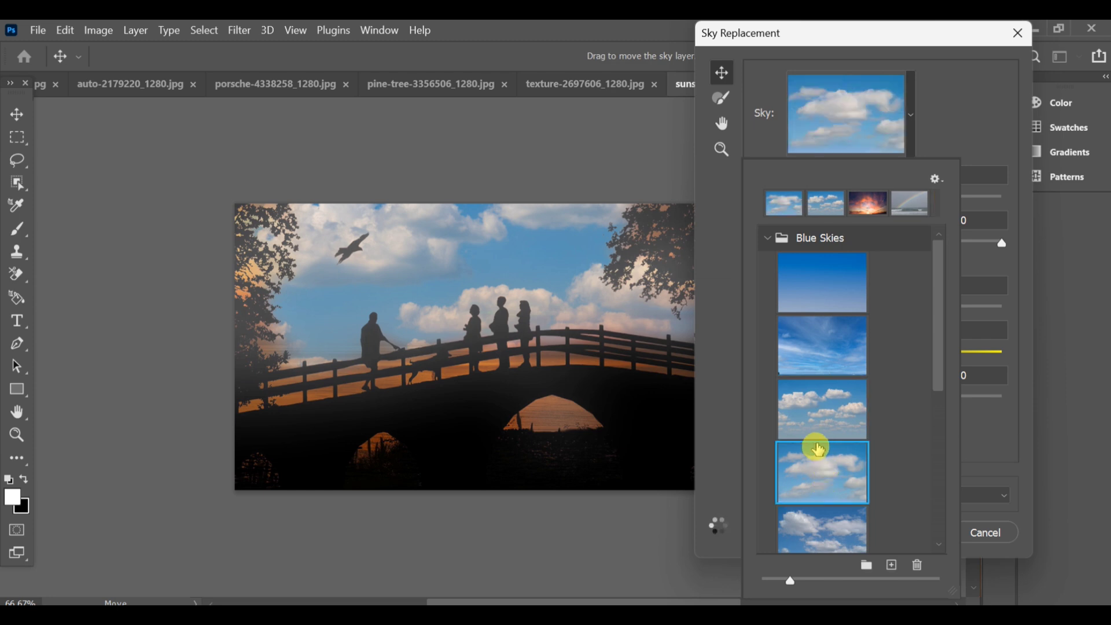
{"action": "left_click", "coordinate": [822, 472]}
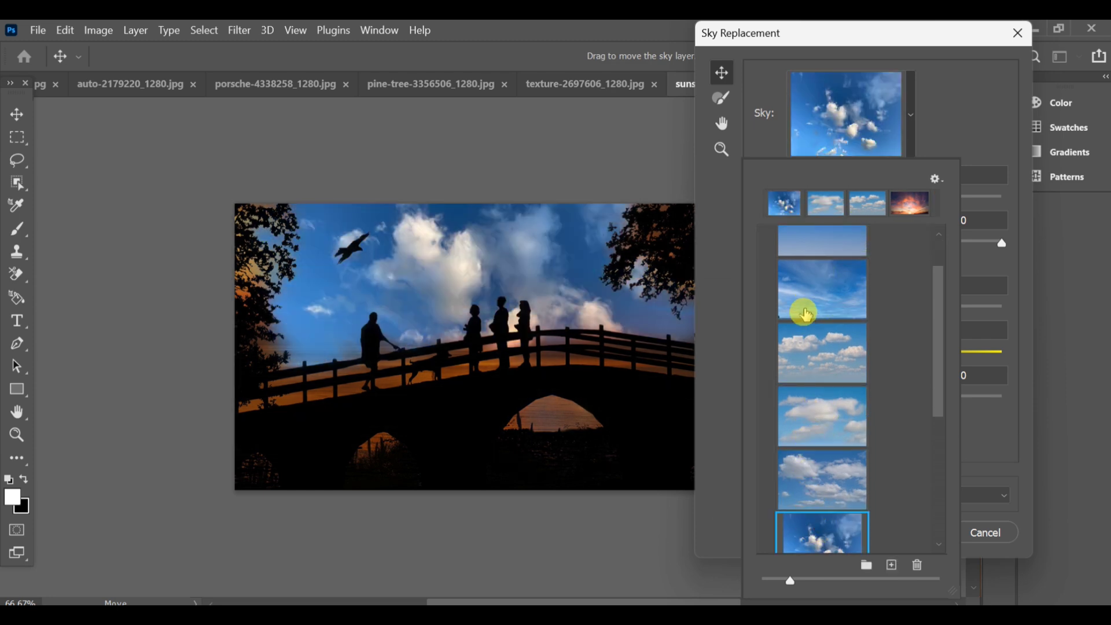
{"action": "mouse_move", "coordinate": [815, 358]}
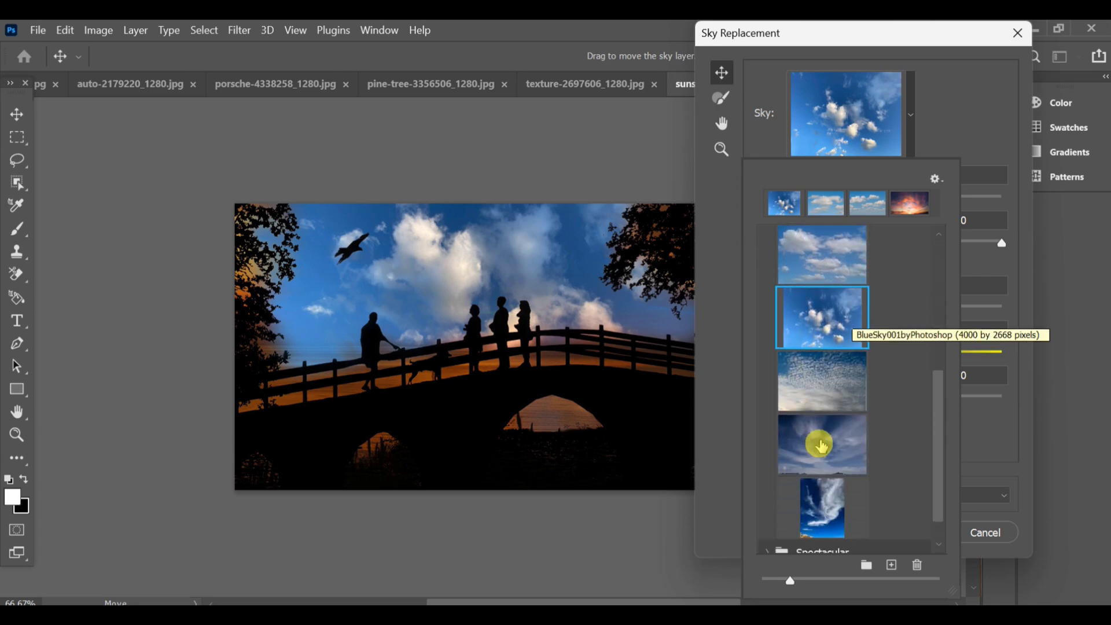
{"action": "scroll", "scroll_direction": "down", "scroll_amount": 3}
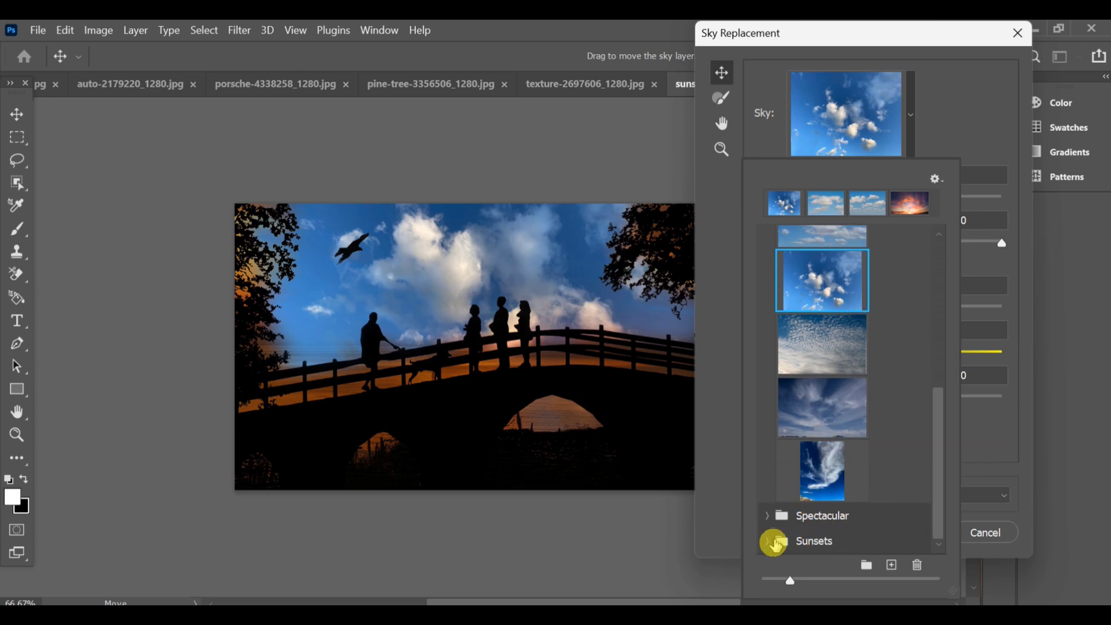
{"action": "left_click", "coordinate": [822, 459]}
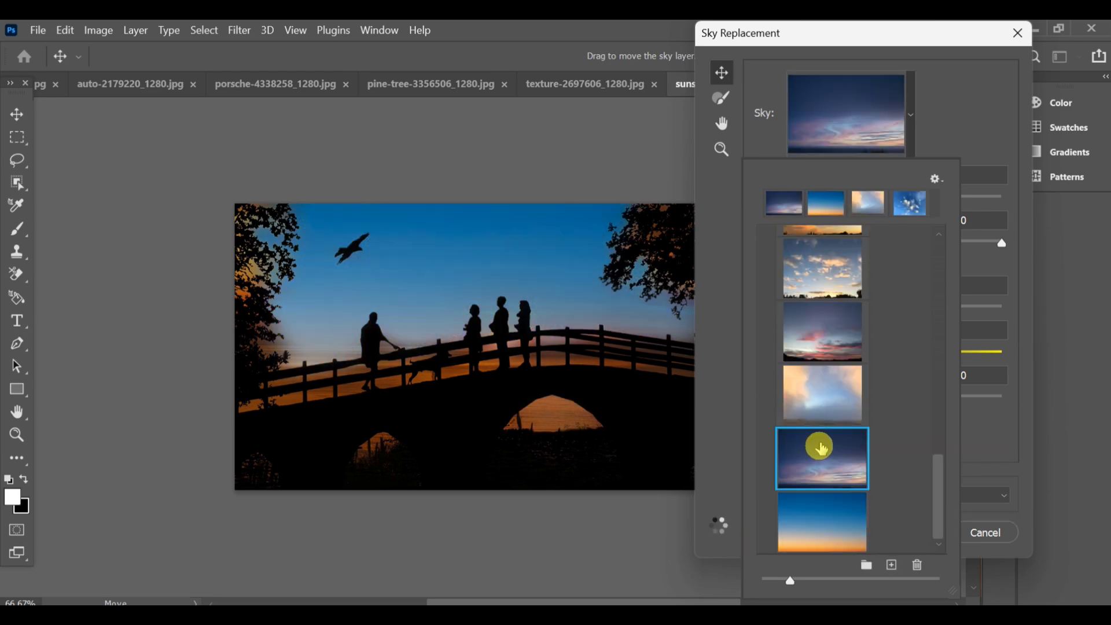